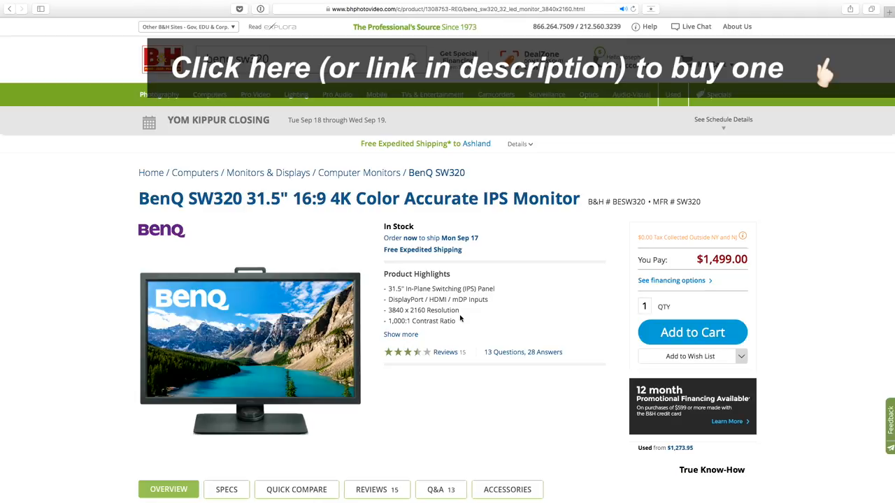
mouse_move(829, 73)
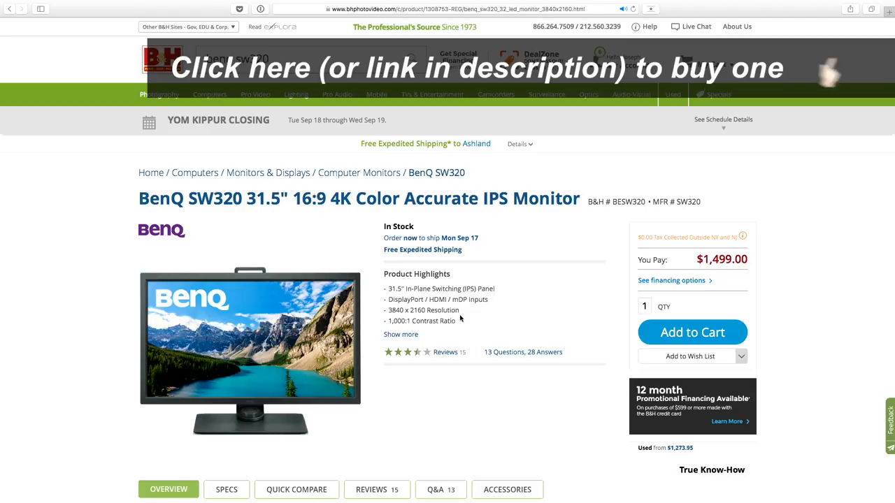